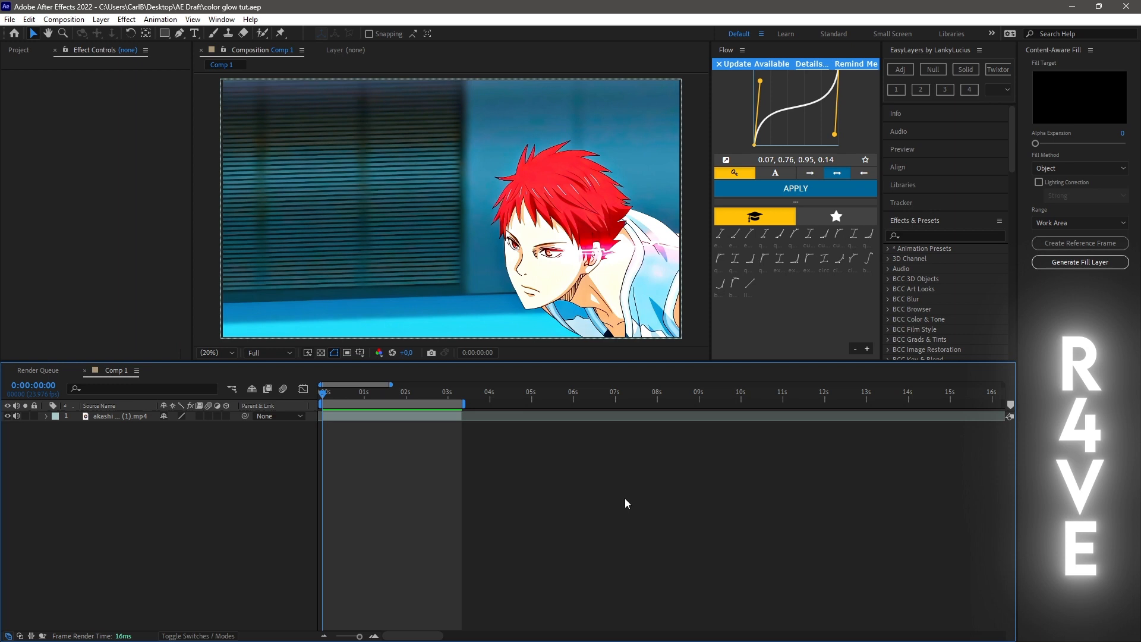
{"action": "mouse_move", "coordinate": [346, 398]}
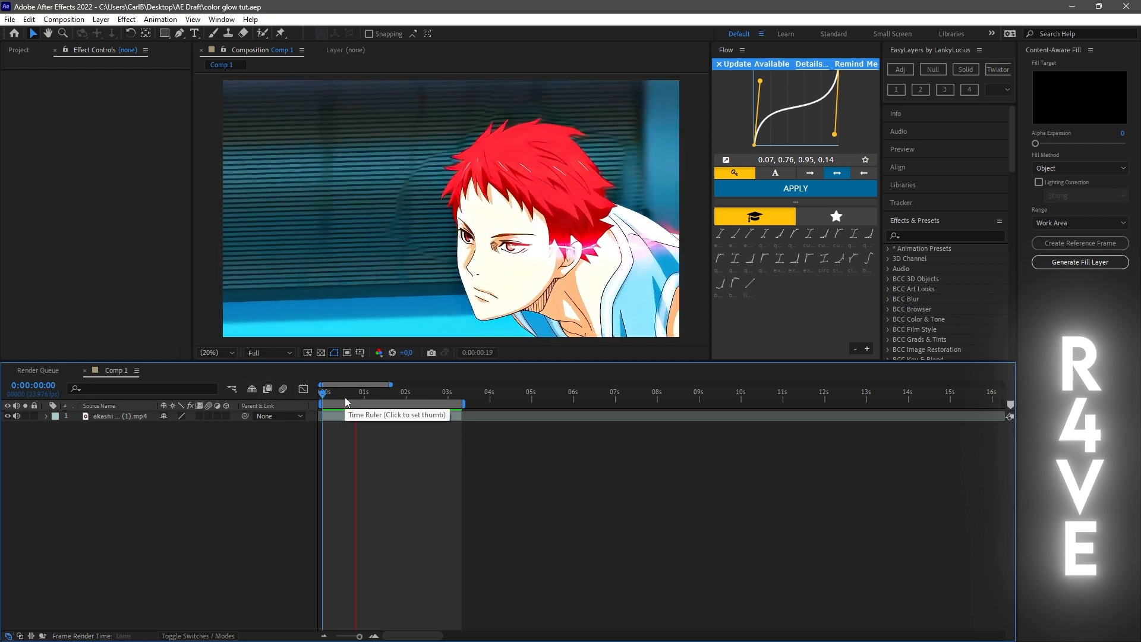
Return to the first frame and duplicate the anime clip layer with Ctrl+D
{"action": "left_click", "coordinate": [325, 393]}
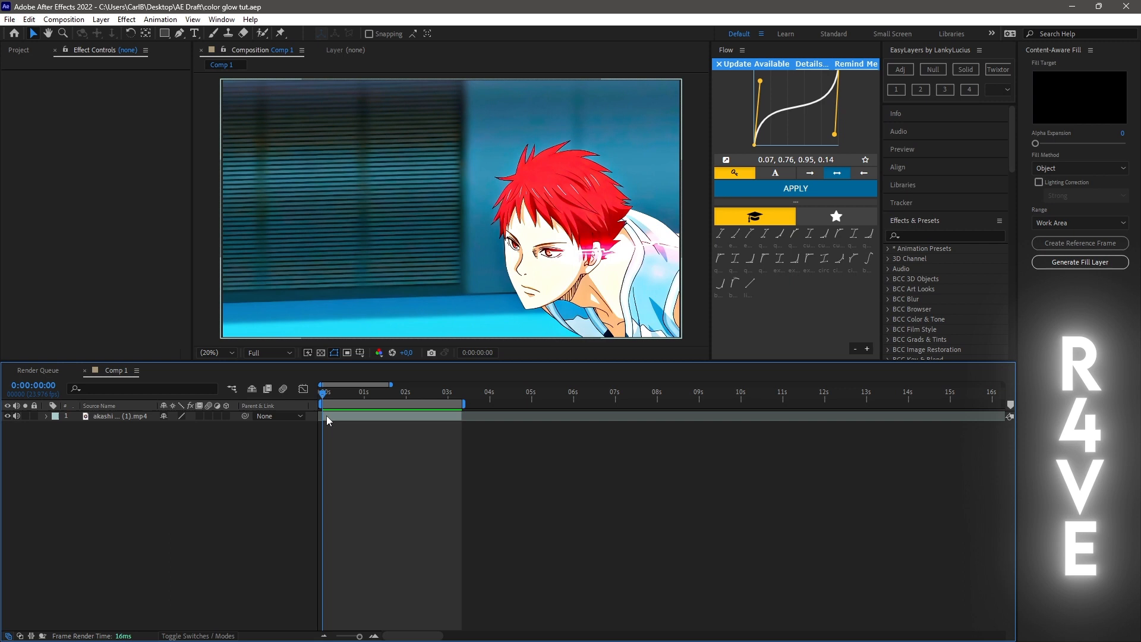
{"action": "left_click", "coordinate": [120, 415]}
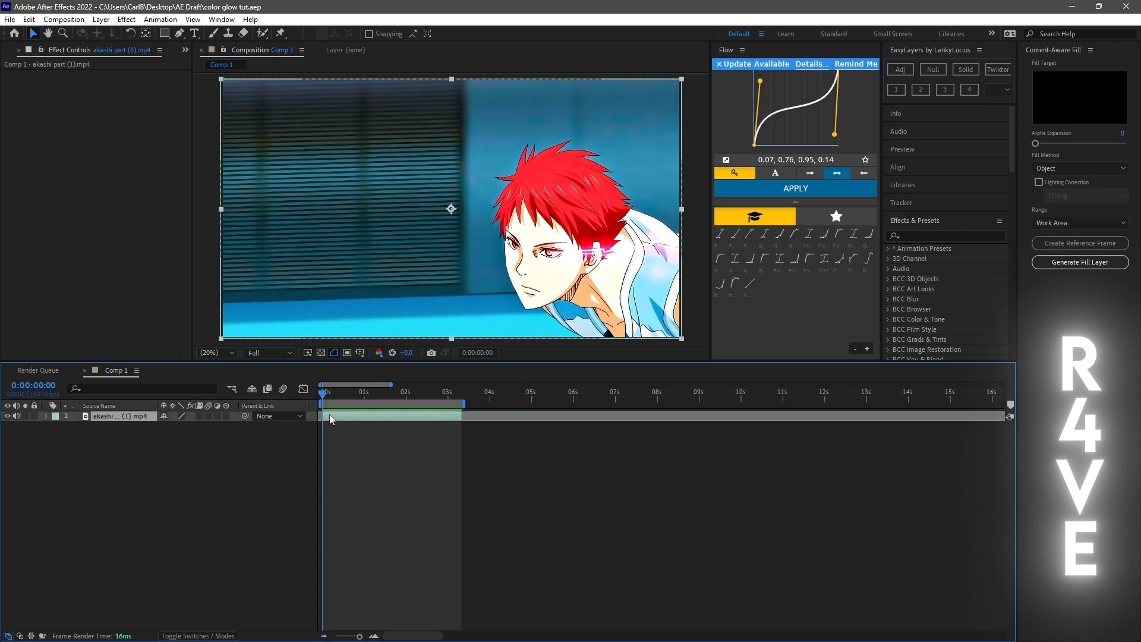
{"action": "key", "text": "ctrl+d"}
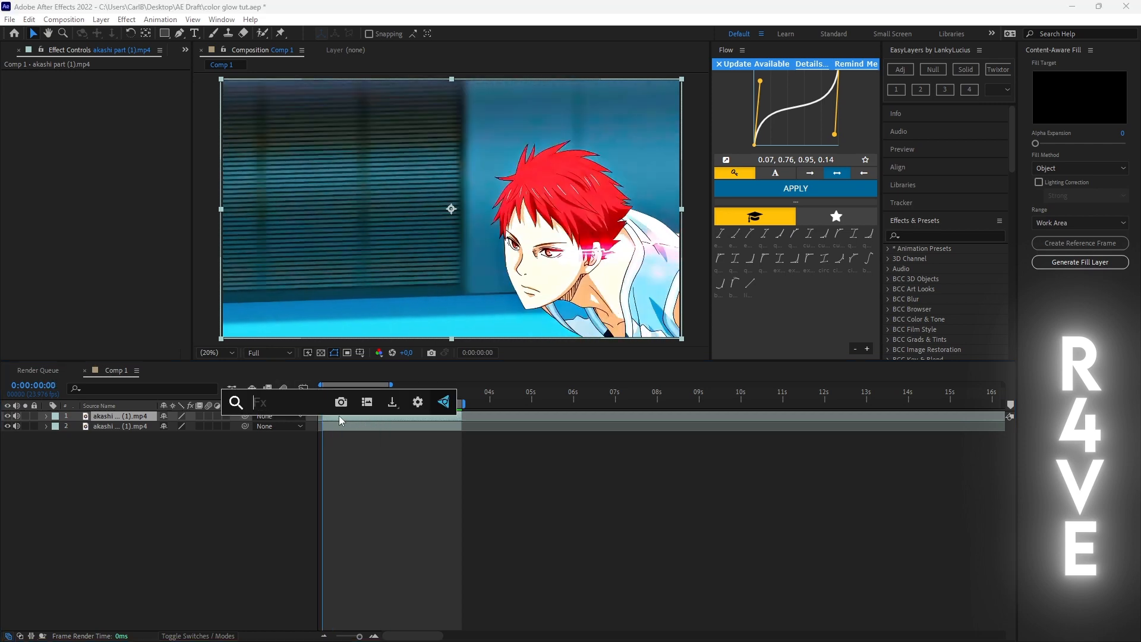
Search 'lin' in FX Console and apply Linear Color Key to the top clip layer
{"action": "type", "text": "lin"}
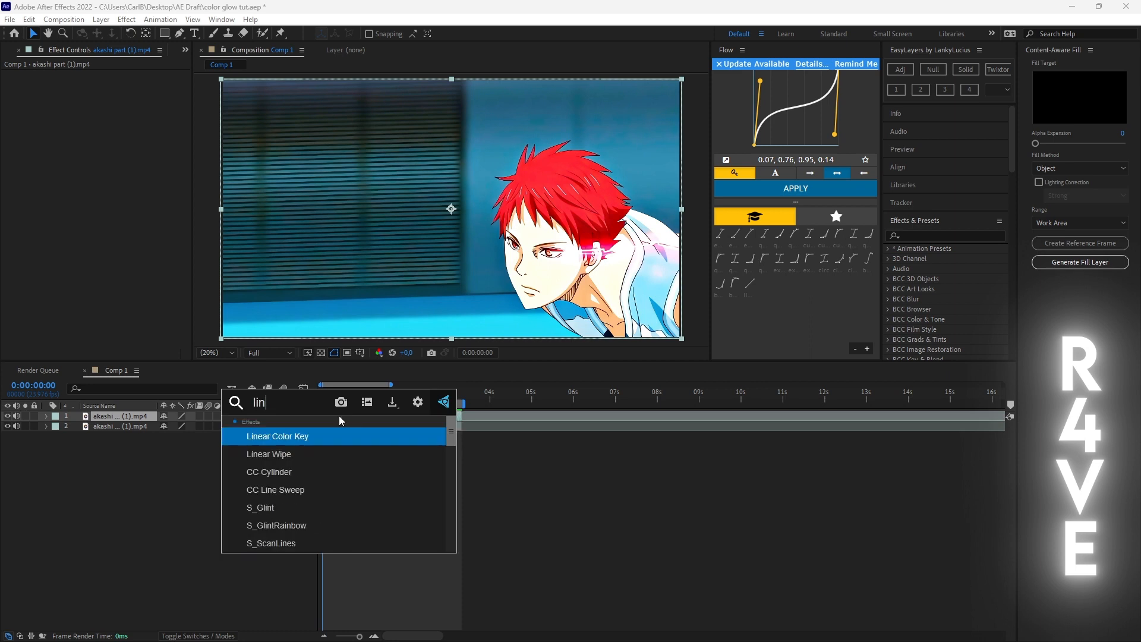
{"action": "left_click", "coordinate": [278, 435]}
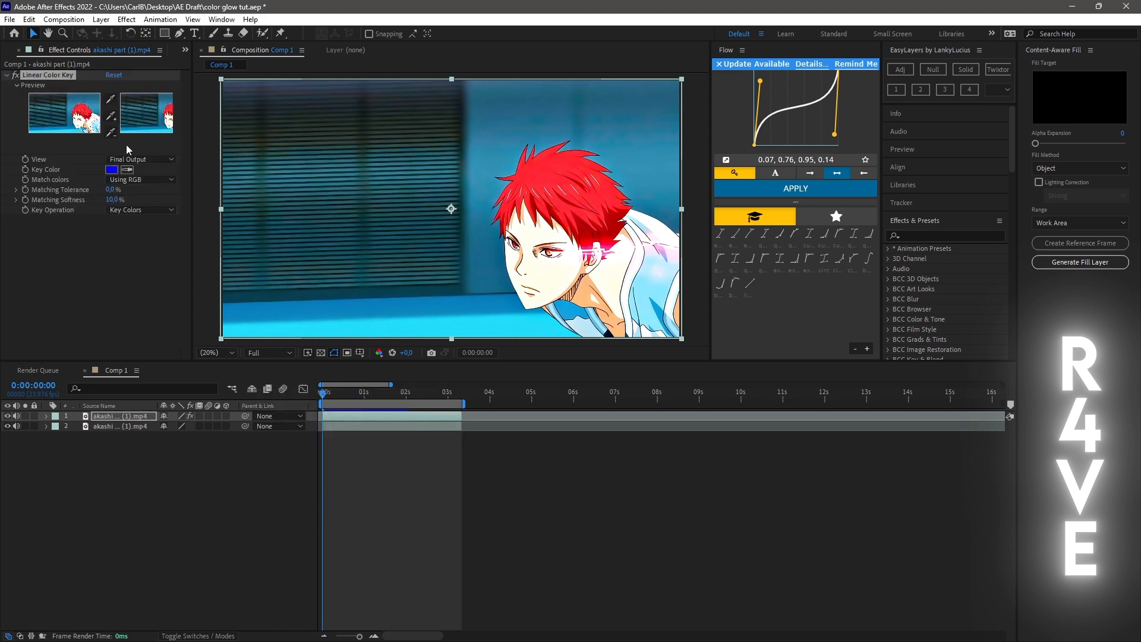
{"action": "mouse_move", "coordinate": [62, 174]}
{"action": "type", "text": "i"}
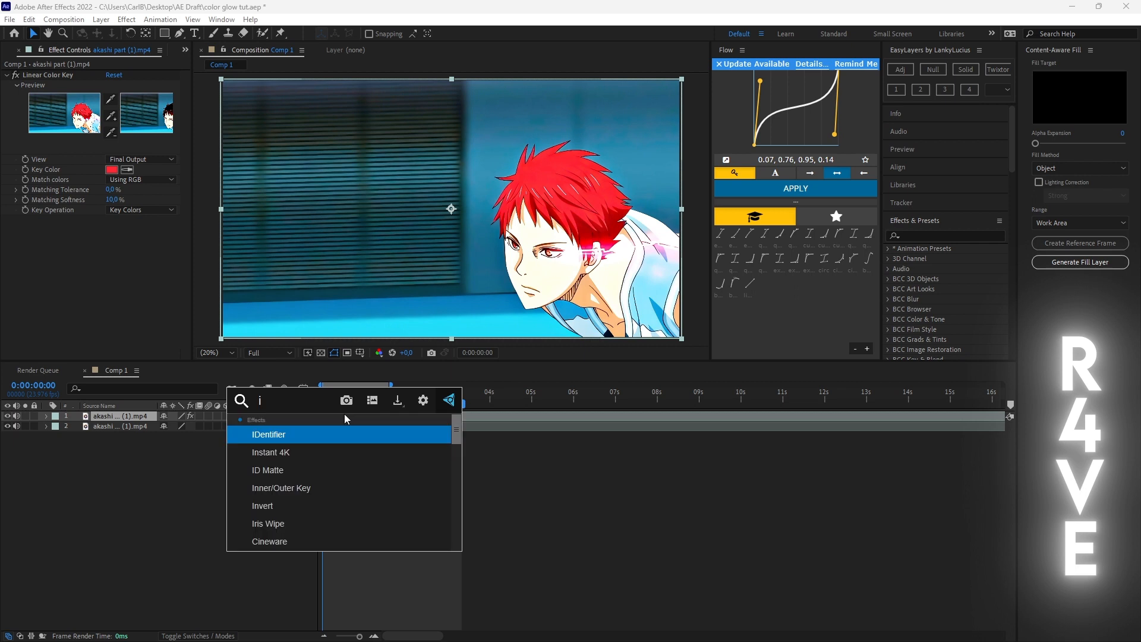
Add an Invert effect to the top layer with its Channel set to Alpha
{"action": "double_click", "coordinate": [262, 505]}
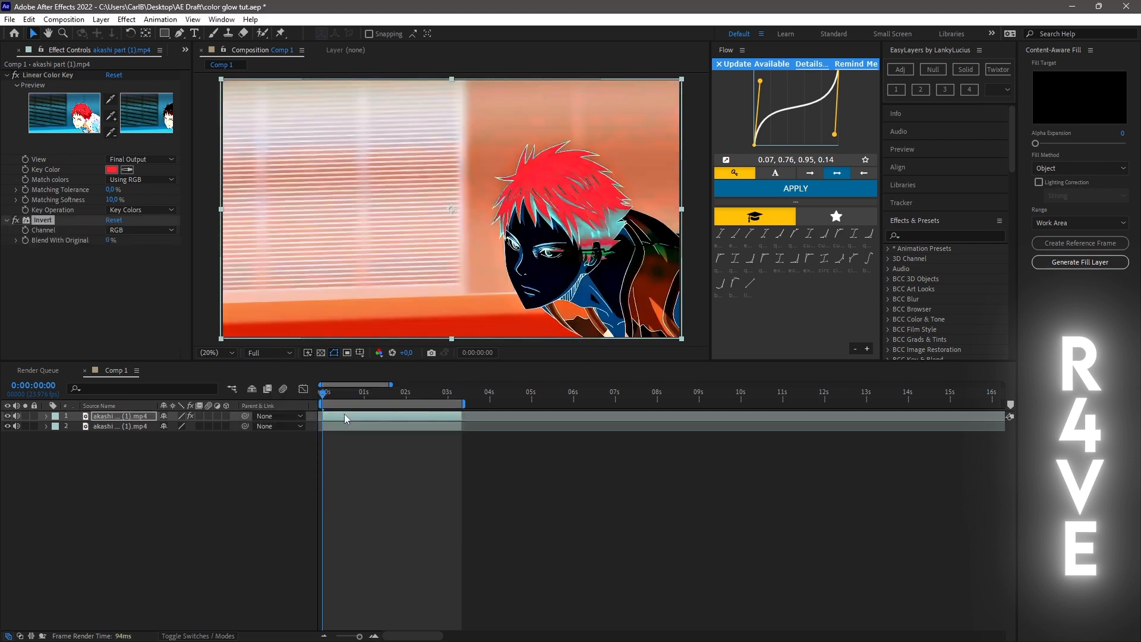
{"action": "mouse_move", "coordinate": [70, 237]}
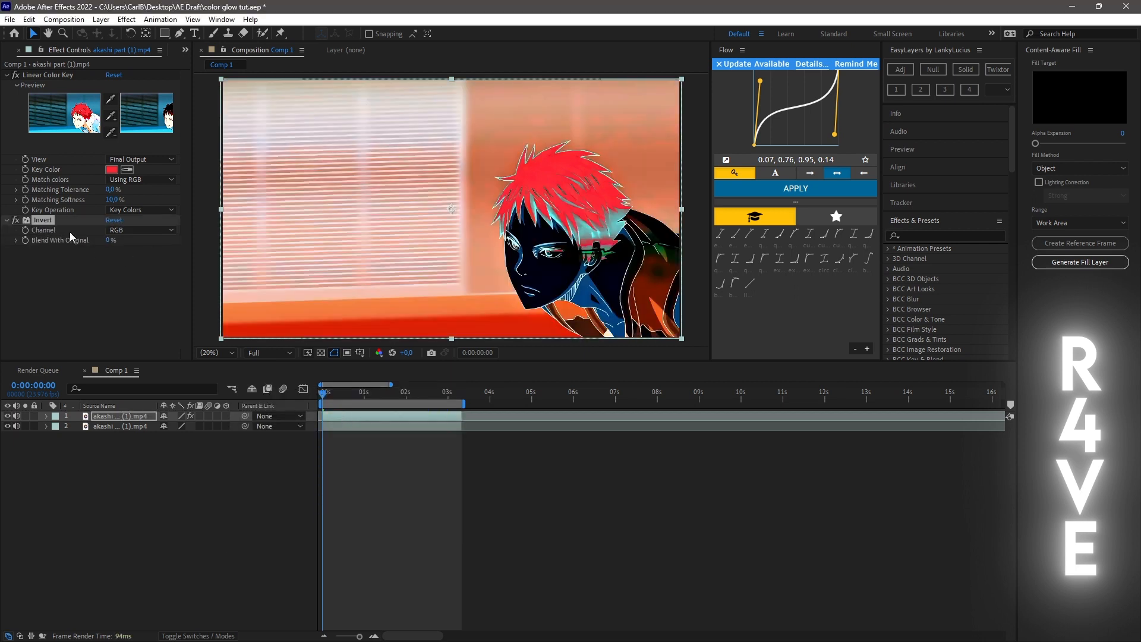
{"action": "left_click", "coordinate": [140, 229]}
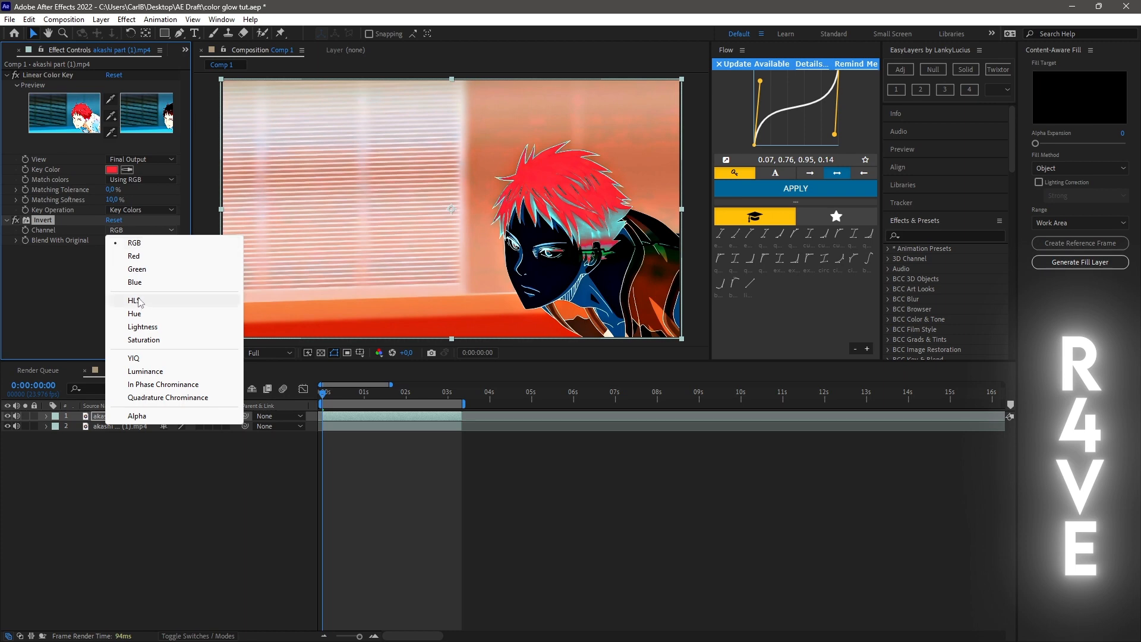
{"action": "left_click", "coordinate": [137, 415]}
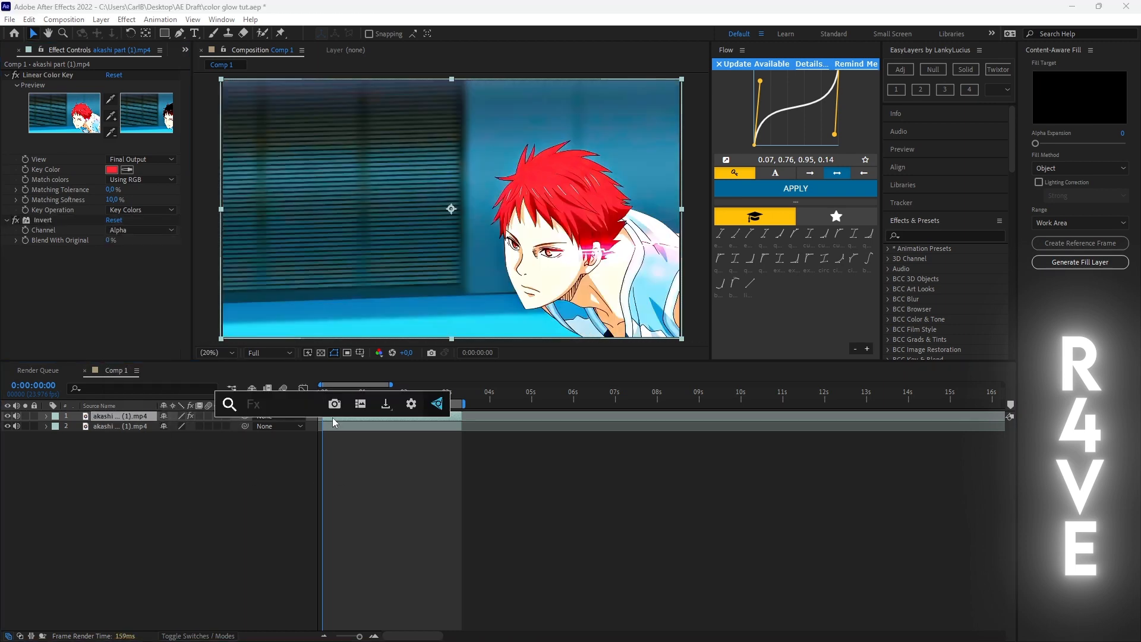
Apply Deep Glow via a 'dee' search and preview the glowing red hair at later frames
{"action": "type", "text": "dee"}
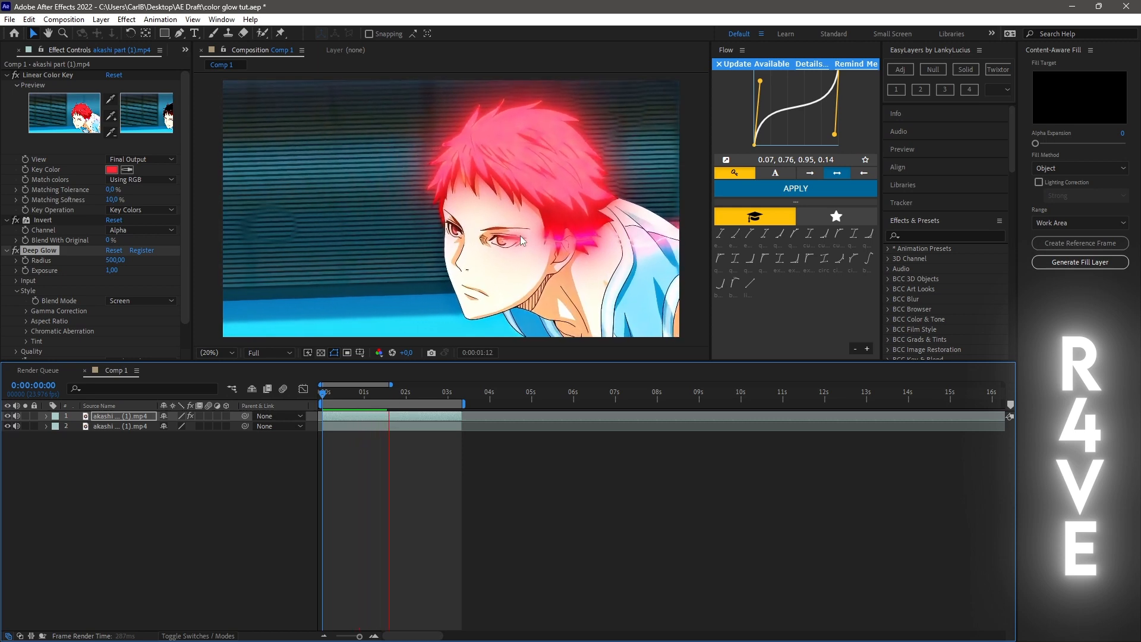
{"action": "left_click", "coordinate": [444, 391]}
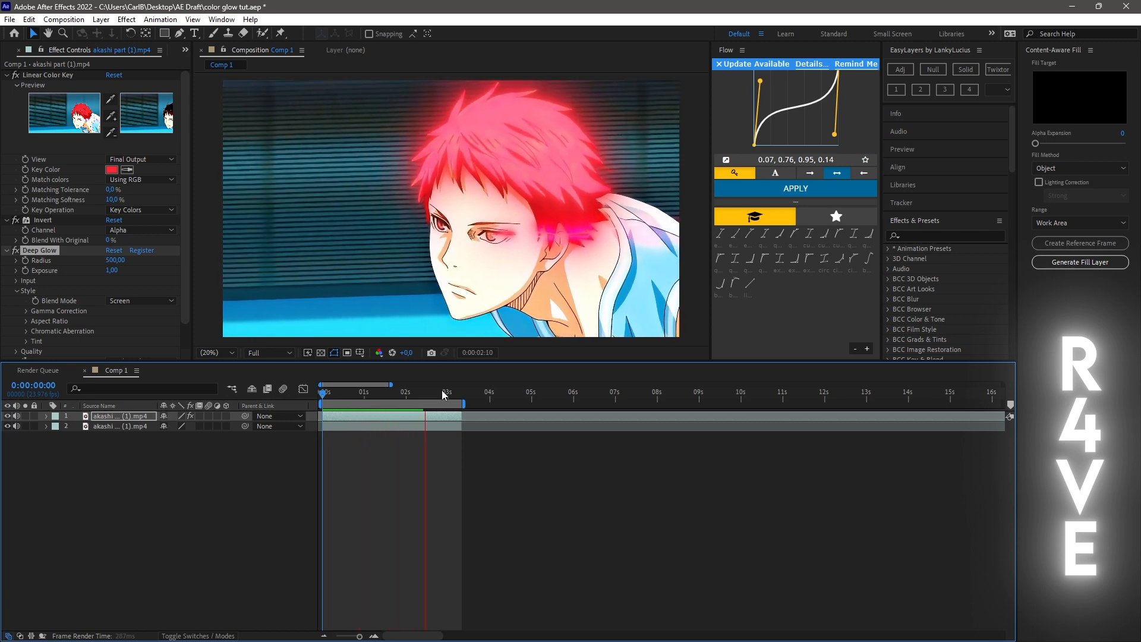
{"action": "left_click", "coordinate": [454, 392]}
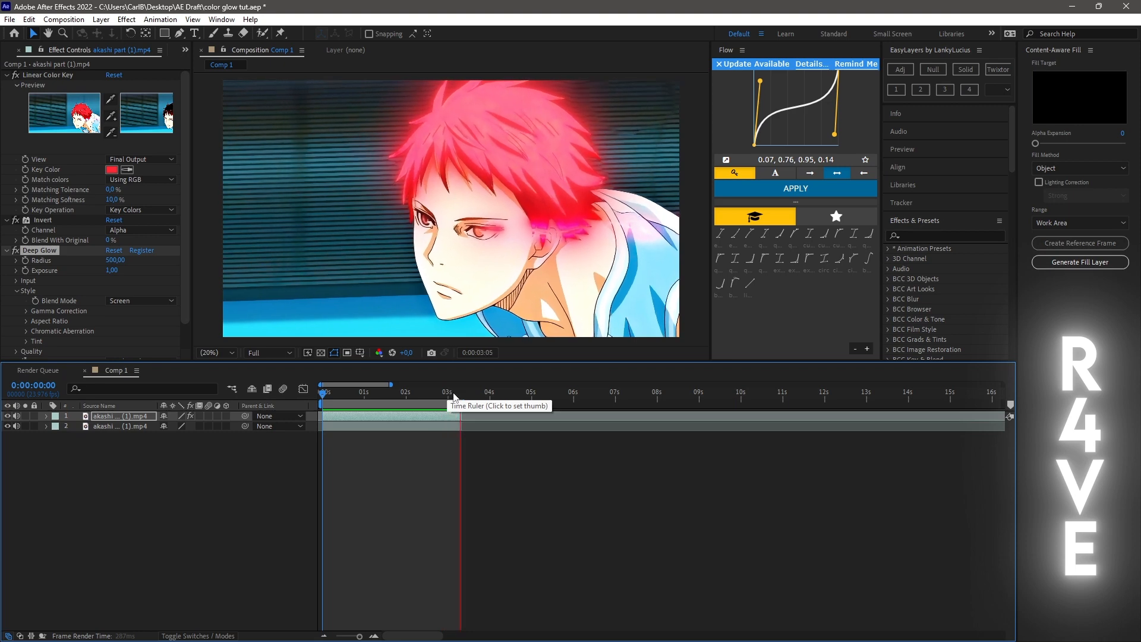